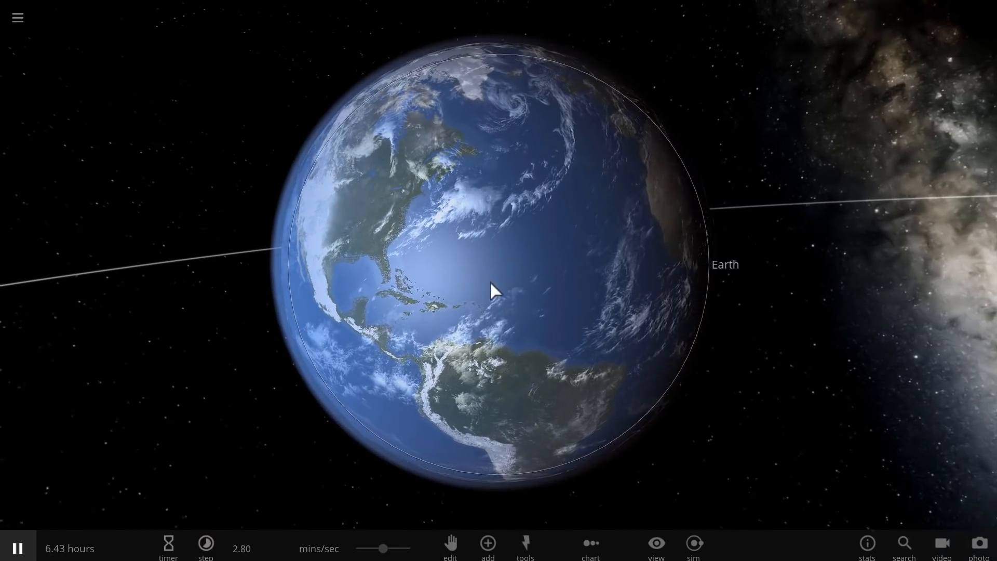
Select Earth to show its summary, then bring up the Add catalogue of objects
{"action": "left_click", "coordinate": [206, 544]}
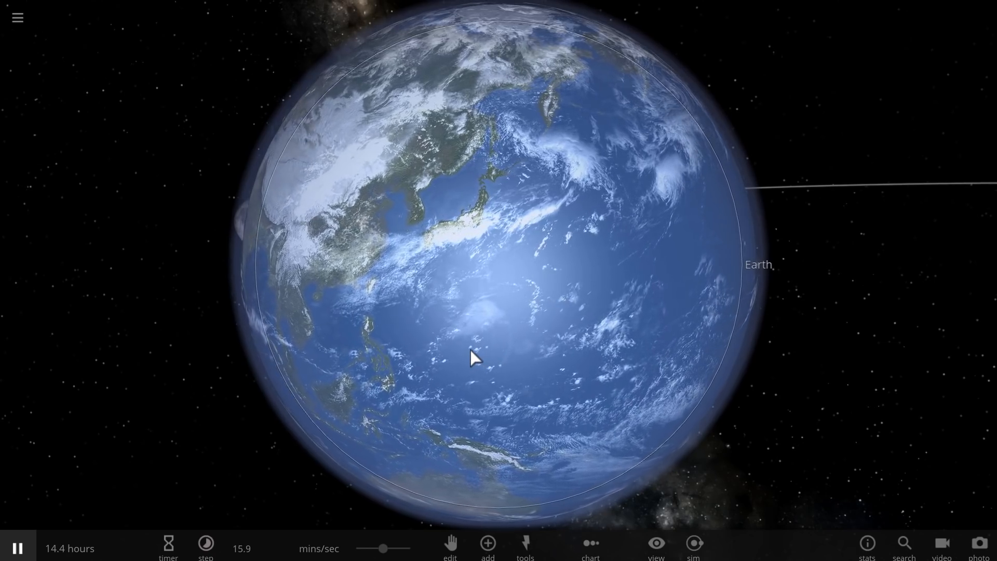
{"action": "left_click", "coordinate": [757, 264]}
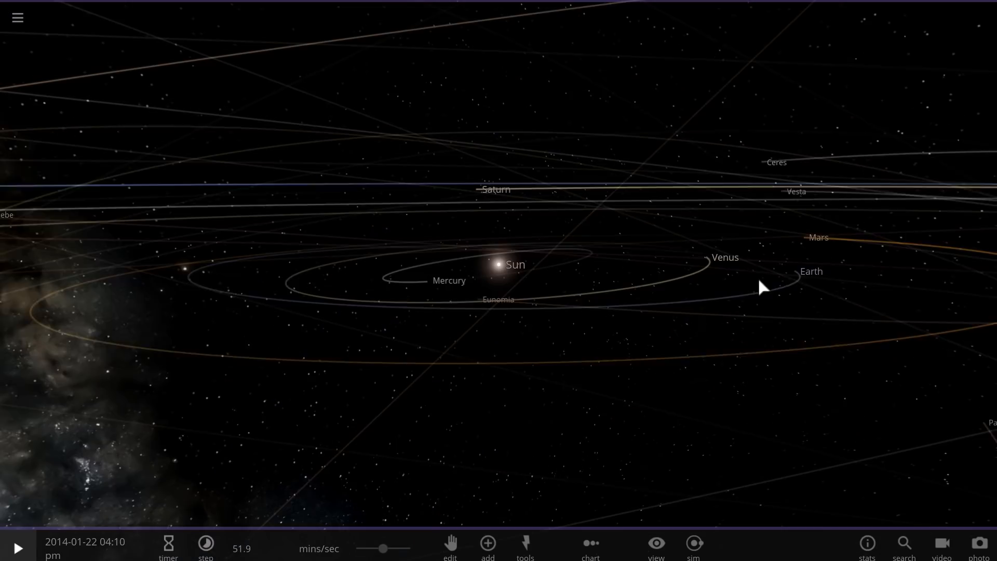
{"action": "left_click", "coordinate": [798, 271]}
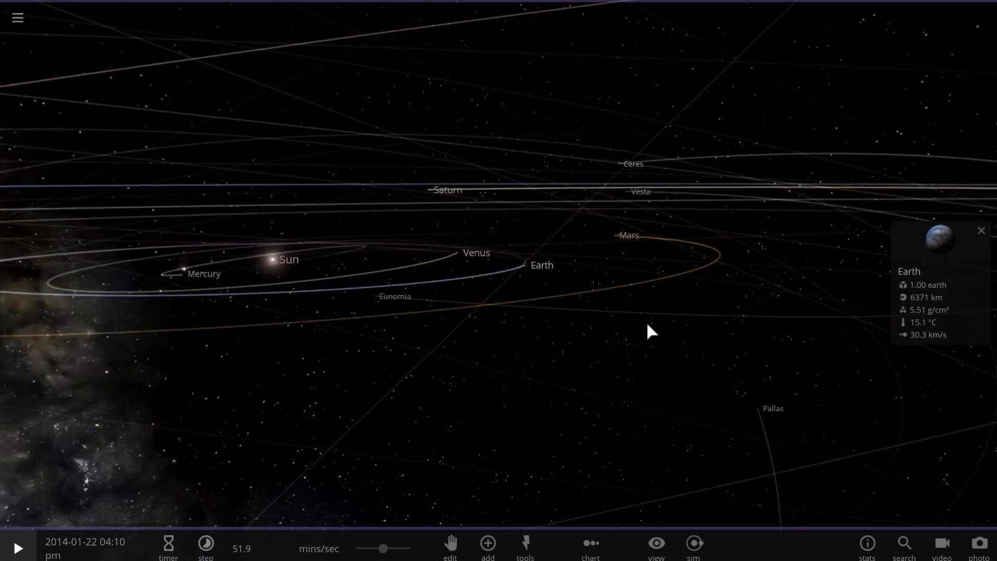
{"action": "left_click_drag", "start_coordinate": [652, 330], "coordinate": [450, 469]}
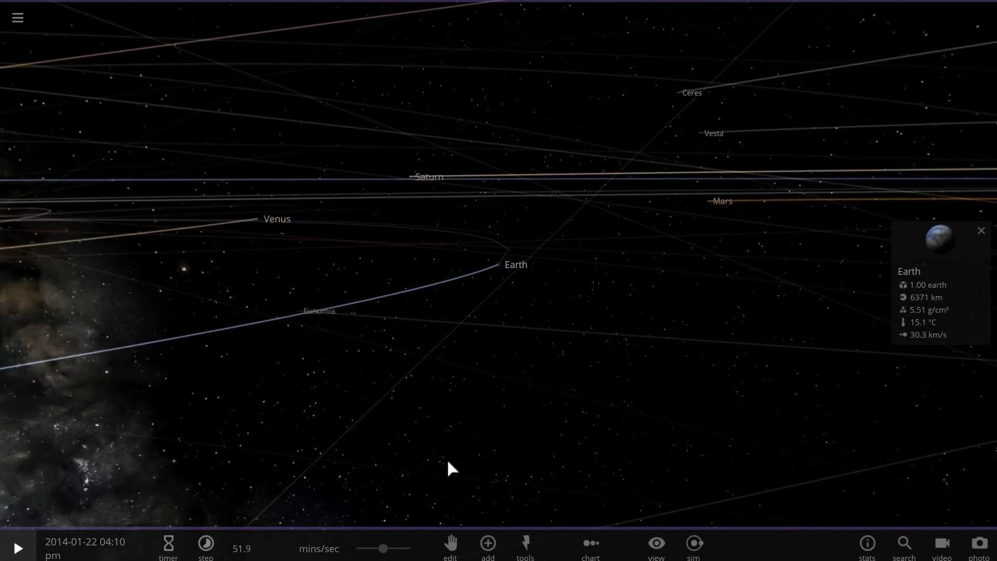
{"action": "left_click", "coordinate": [487, 542]}
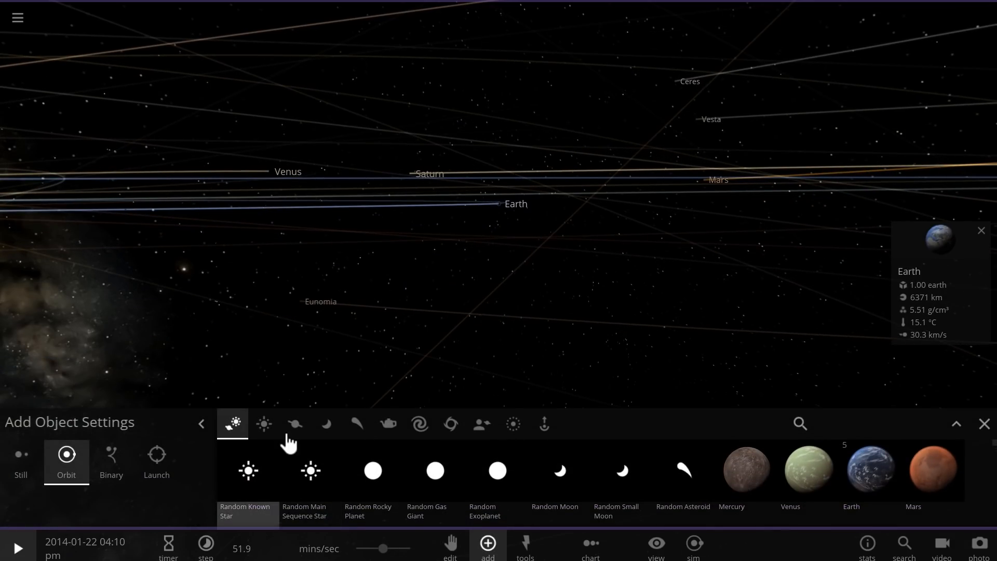
Show the planet choices in the Add catalogue
{"action": "left_click", "coordinate": [294, 424]}
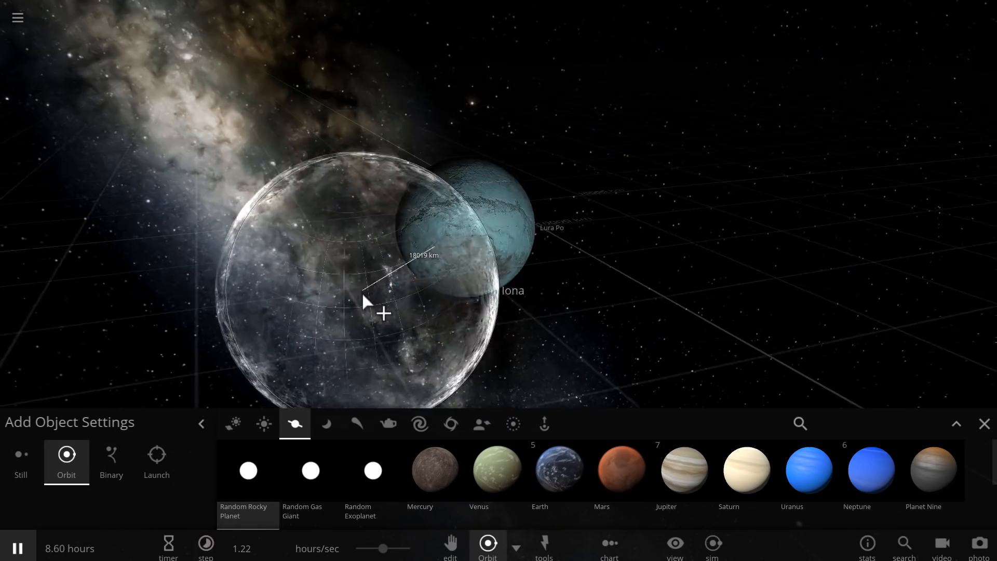
Switch placement to Binary, place the planet beside Lura Po, and close Add
{"action": "left_click", "coordinate": [111, 461]}
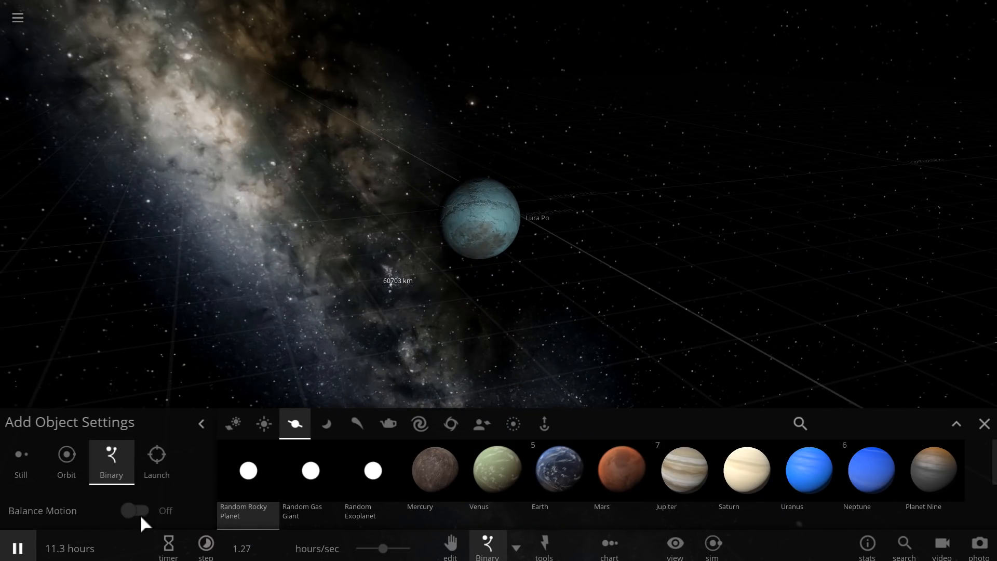
{"action": "left_click", "coordinate": [135, 510]}
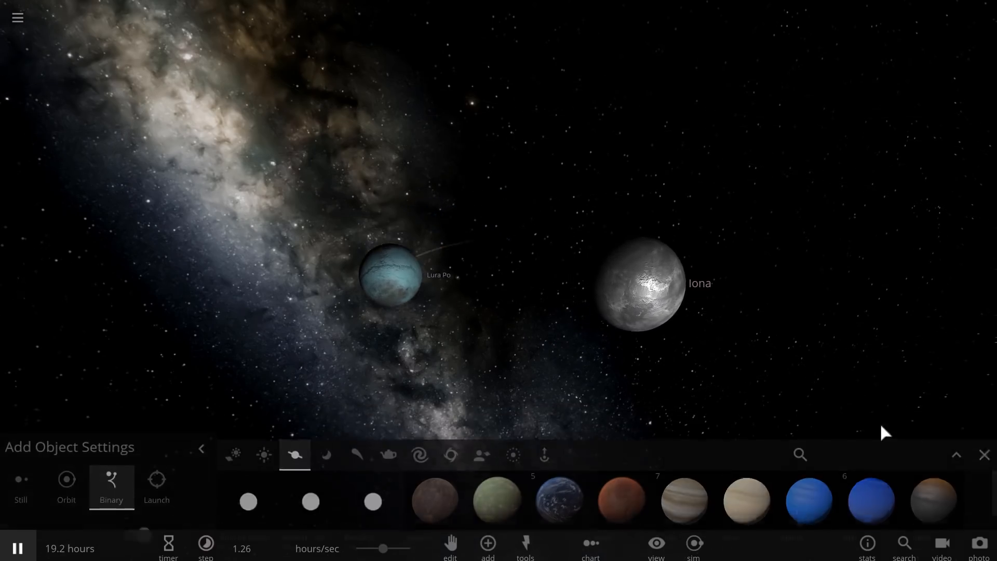
{"action": "left_click", "coordinate": [984, 455]}
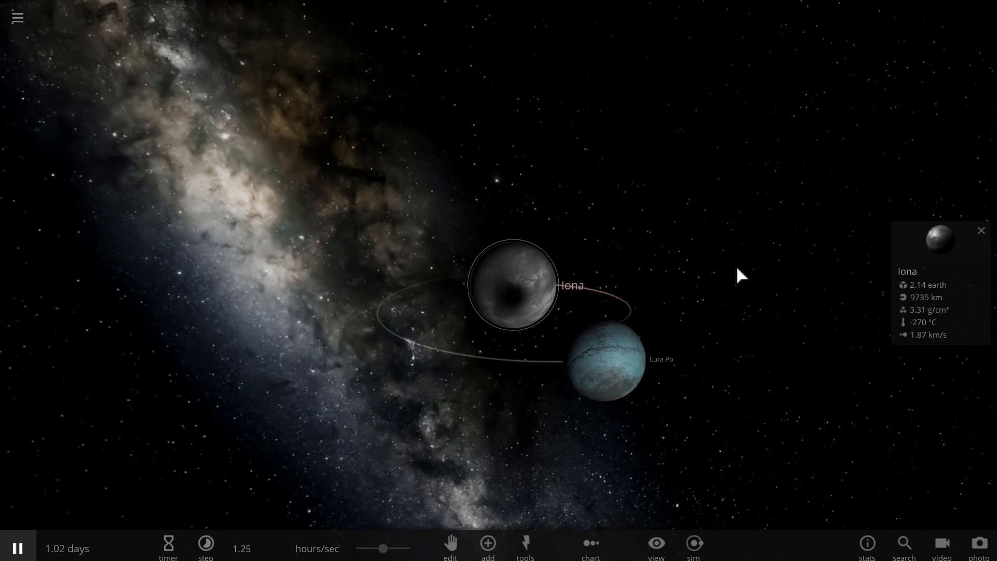
Check Iona's temperature readings, then set its mass to 4.00 earths
{"action": "left_click", "coordinate": [939, 241]}
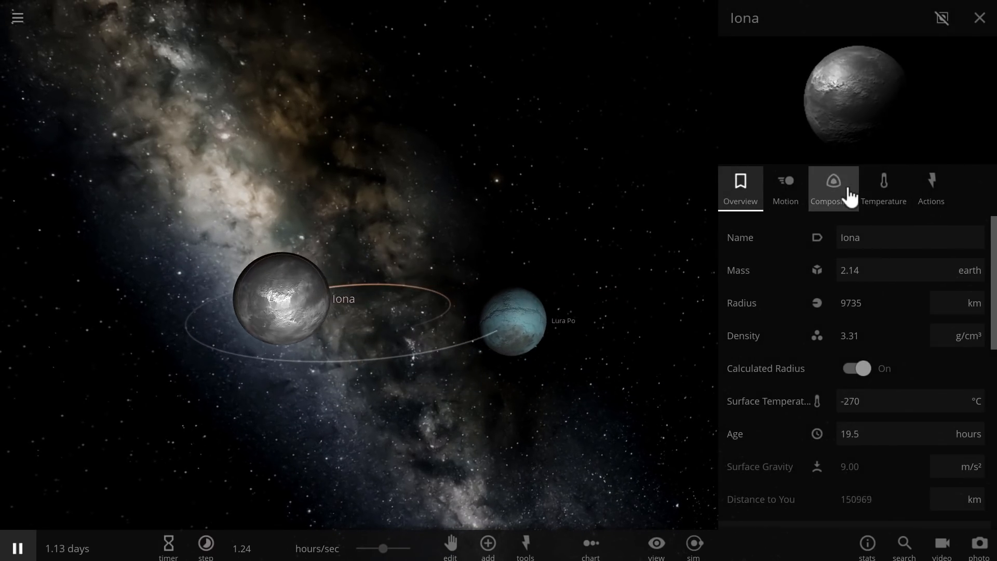
{"action": "left_click", "coordinate": [883, 188]}
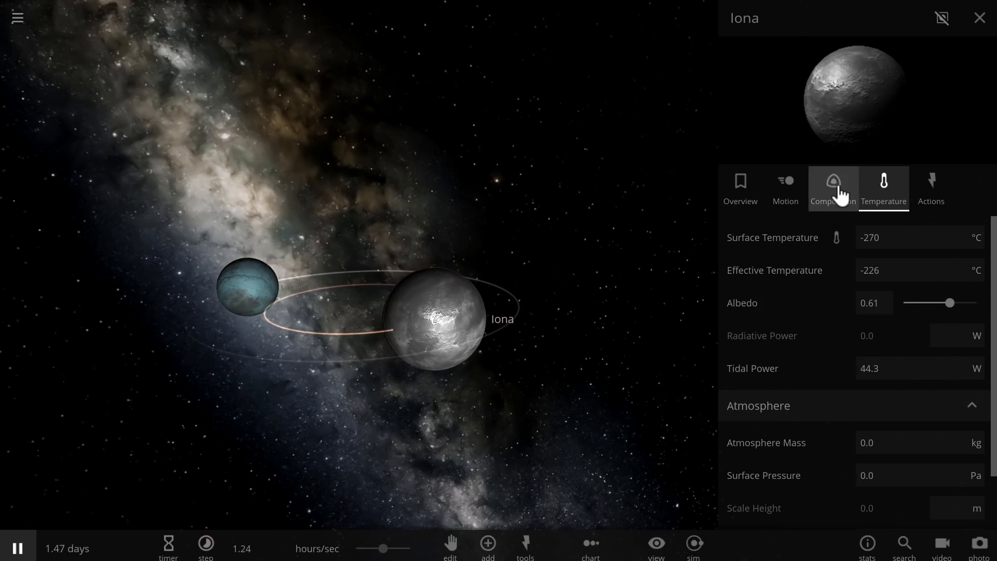
{"action": "left_click", "coordinate": [740, 188]}
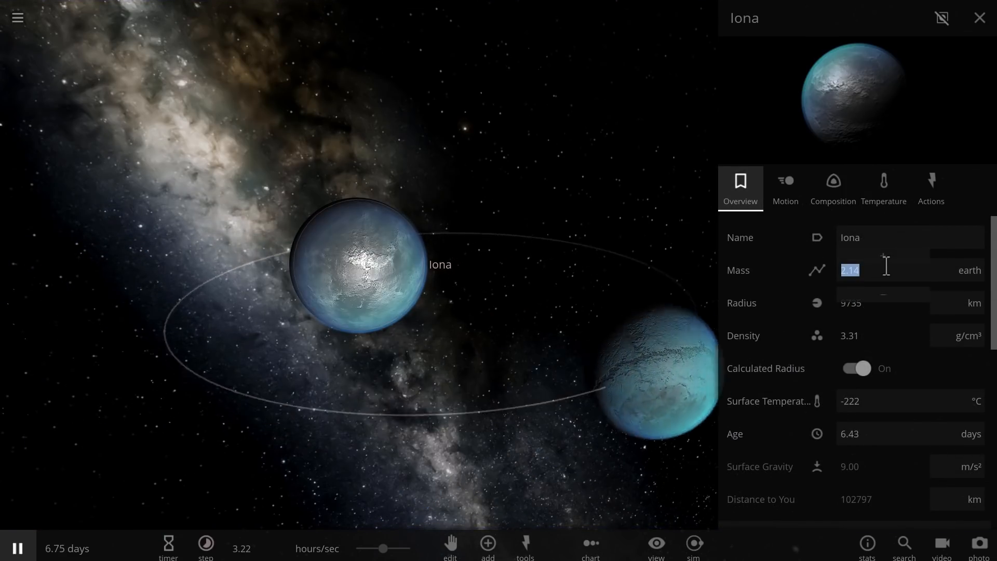
{"action": "type", "text": "4.00"}
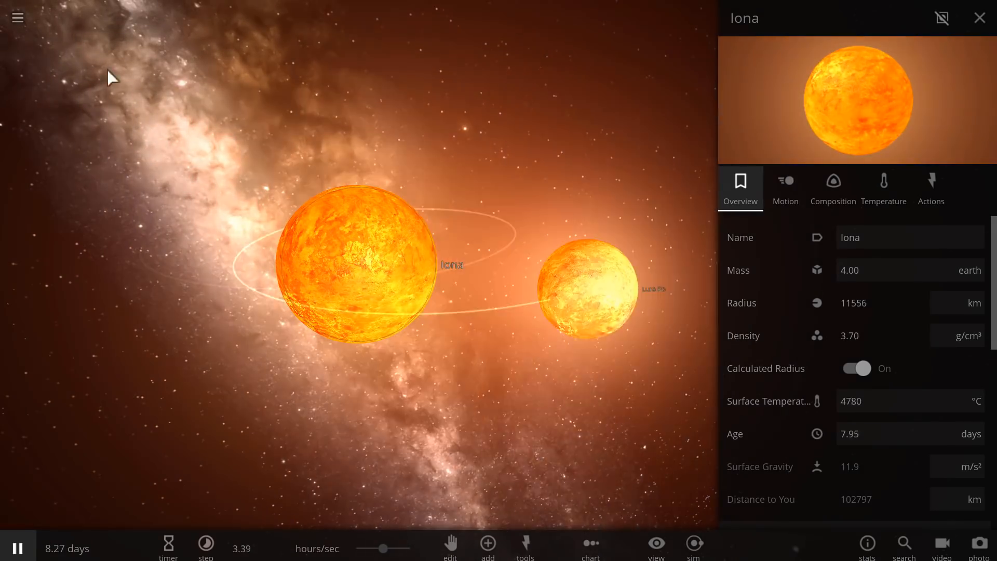
{"action": "left_click", "coordinate": [17, 17]}
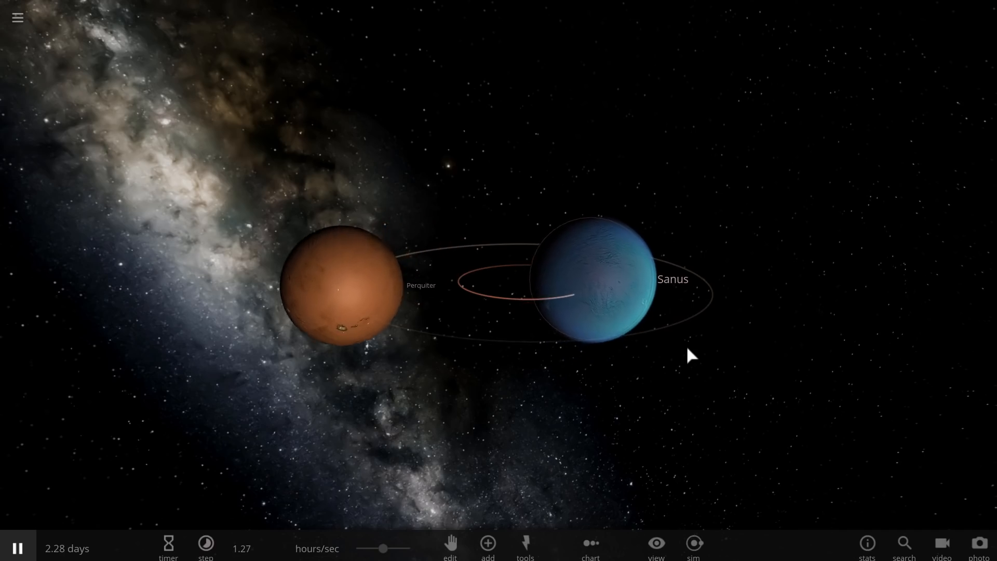
Open Perquiter's properties and scroll down to its Atmosphere readings
{"action": "scroll", "scroll_direction": "down", "scroll_amount": 3}
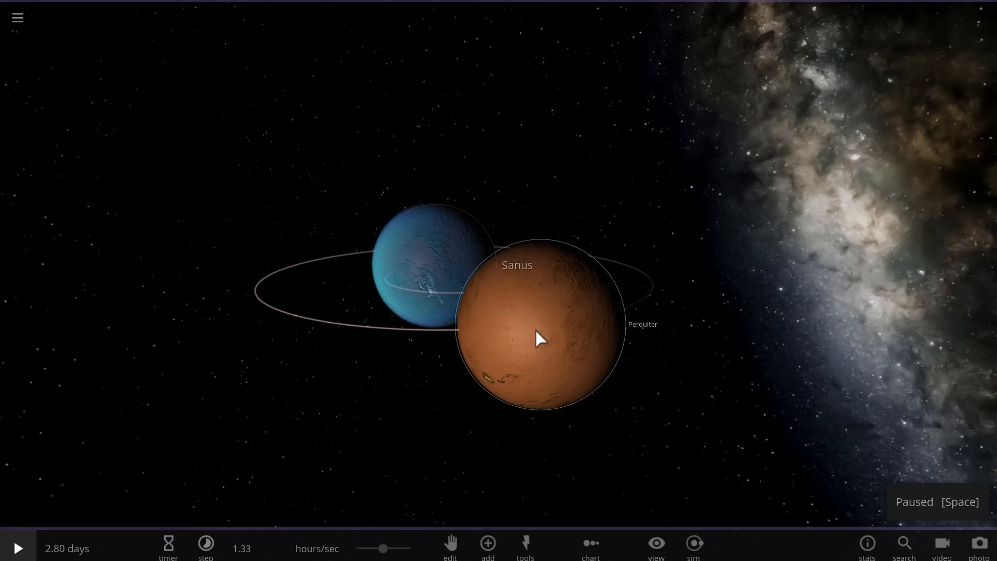
{"action": "left_click", "coordinate": [535, 324]}
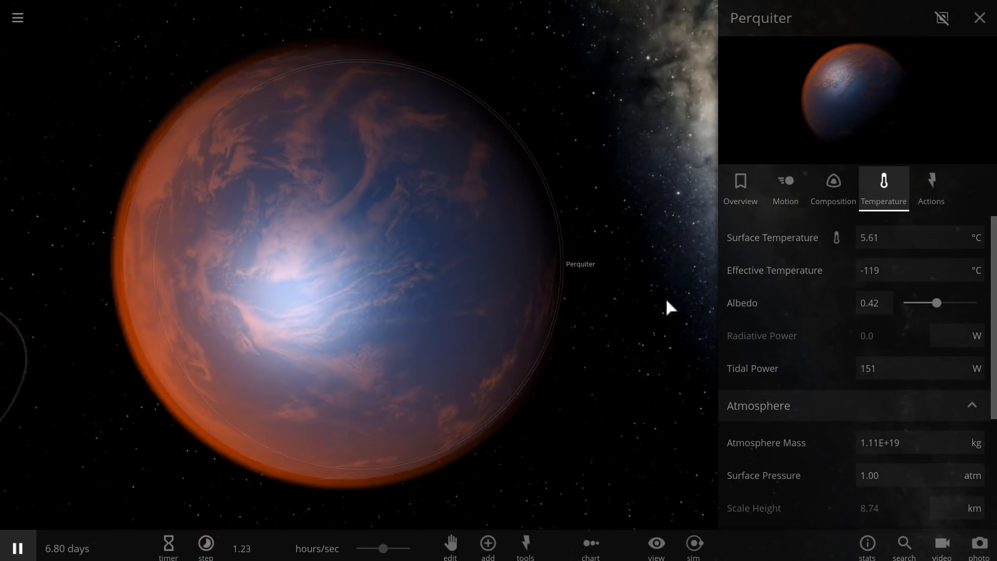
{"action": "scroll", "scroll_direction": "down", "scroll_amount": 3}
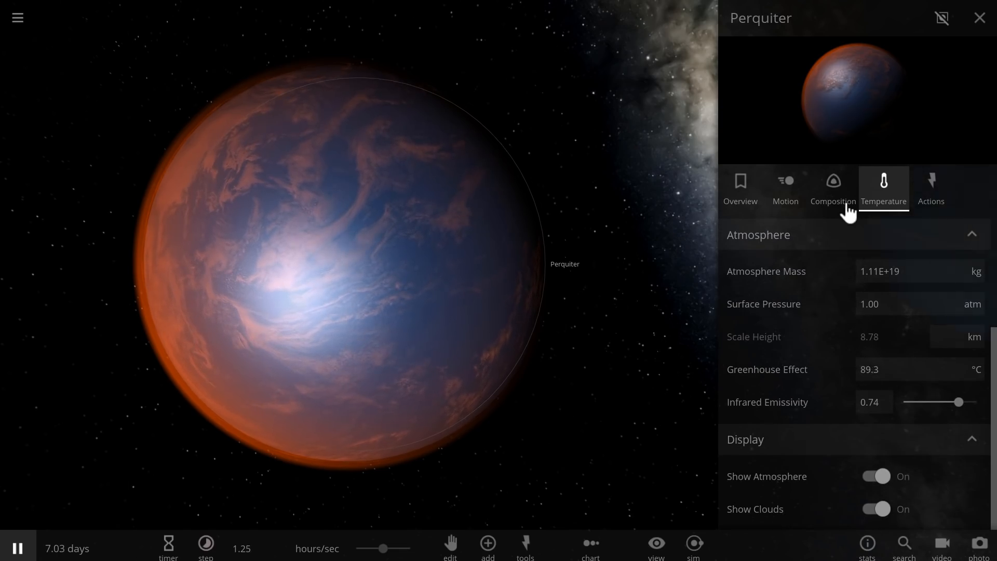
Cut Perquiter's water to almost nothing, check its 8.32 °C temperature, and close properties
{"action": "left_click", "coordinate": [833, 189]}
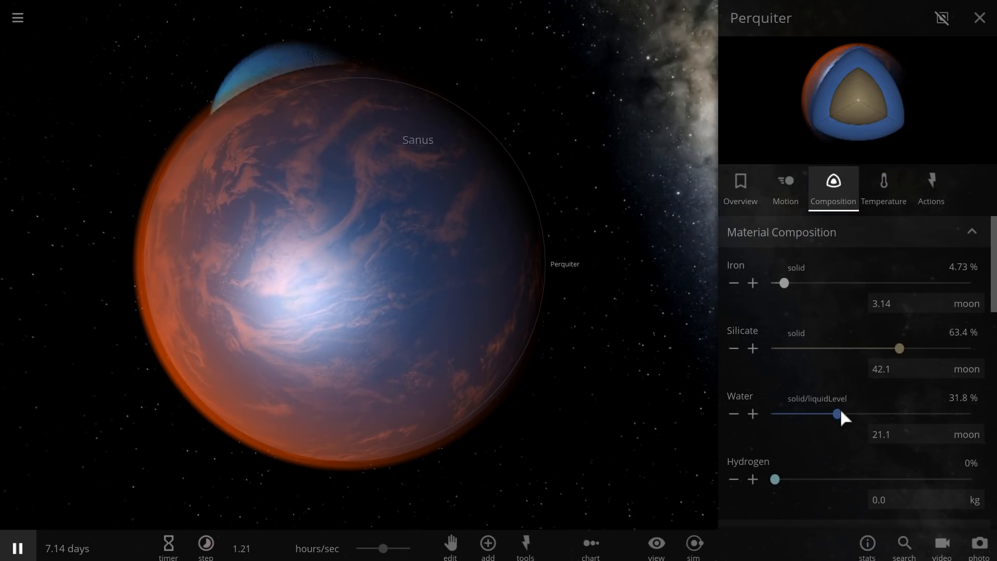
{"action": "left_click_drag", "start_coordinate": [837, 414], "coordinate": [790, 414]}
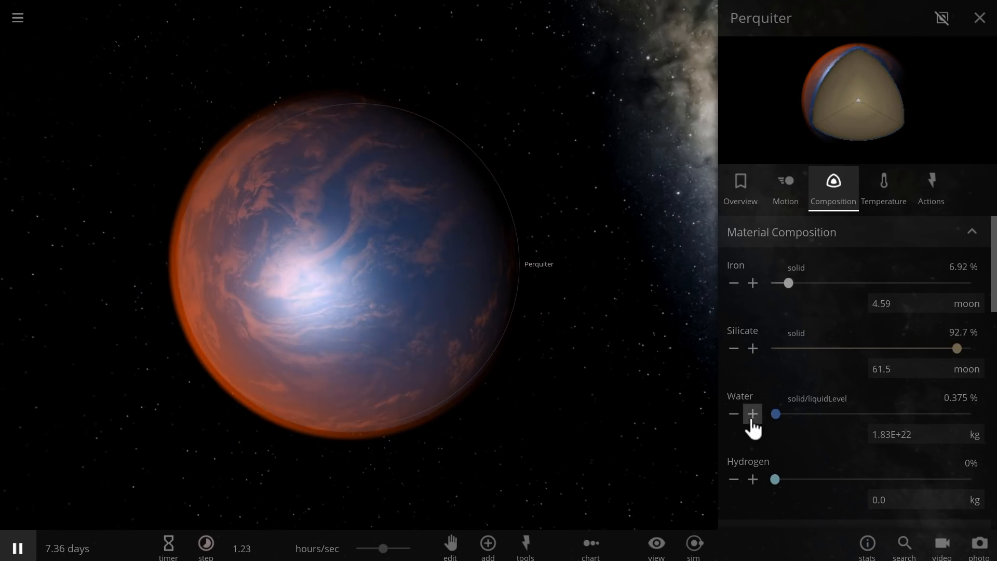
{"action": "left_click", "coordinate": [883, 188]}
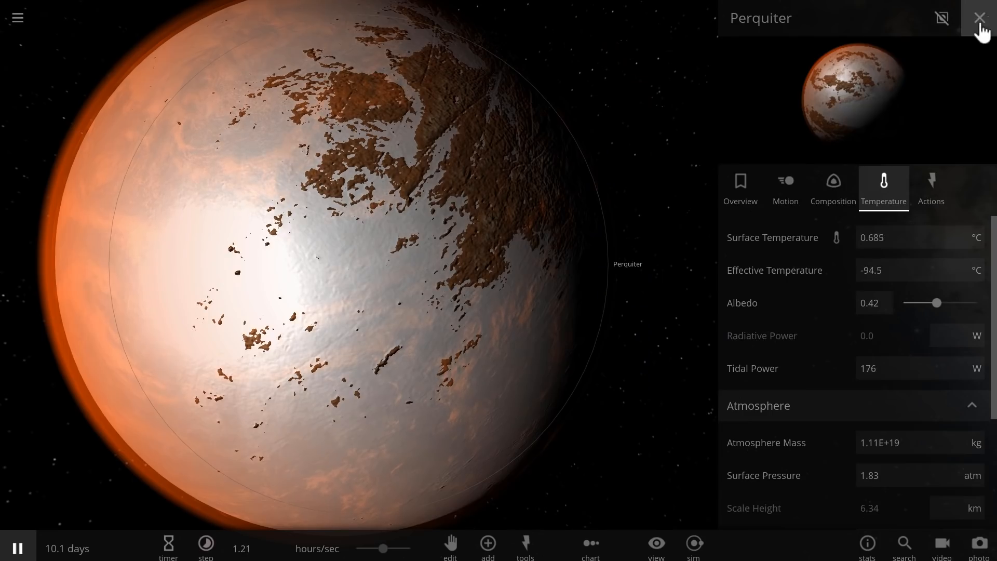
{"action": "left_click", "coordinate": [978, 18]}
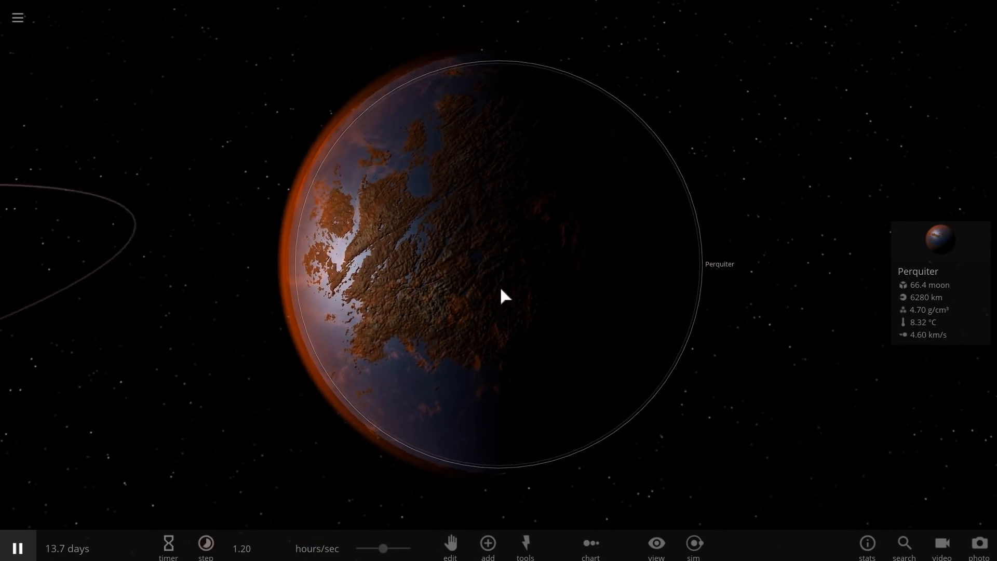
Swing the view to show both planets and reopen Perquiter's 13.4 °C temperature readings
{"action": "left_click_drag", "start_coordinate": [502, 296], "coordinate": [614, 289]}
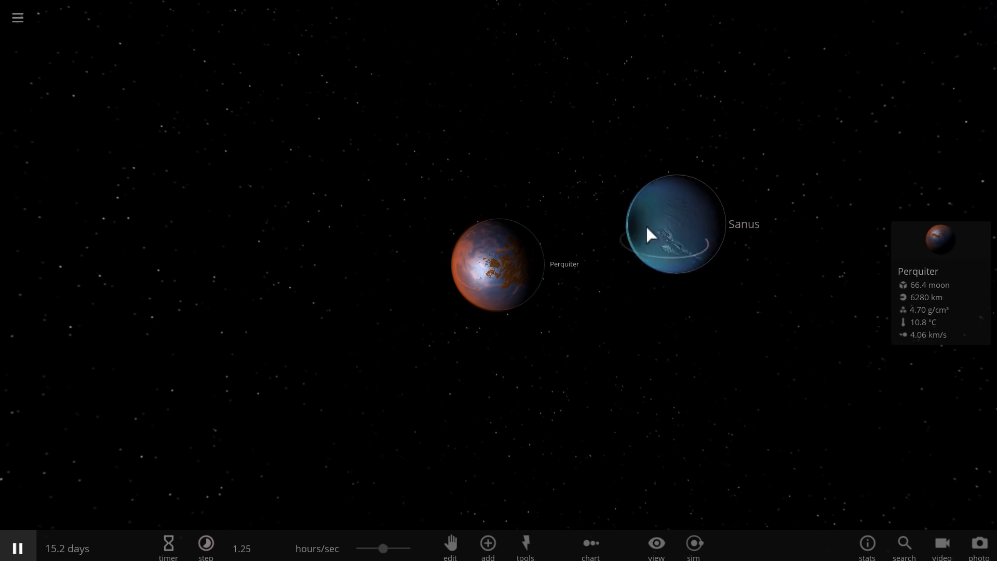
{"action": "left_click", "coordinate": [671, 226]}
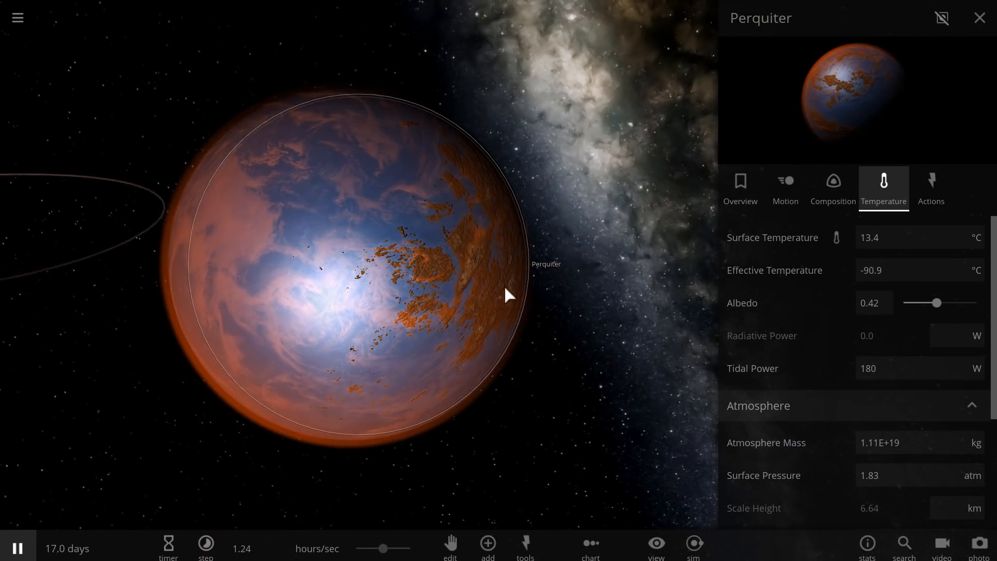
Review Perquiter's composition, tidally lock it from Motion, and close the panel
{"action": "left_click", "coordinate": [835, 369]}
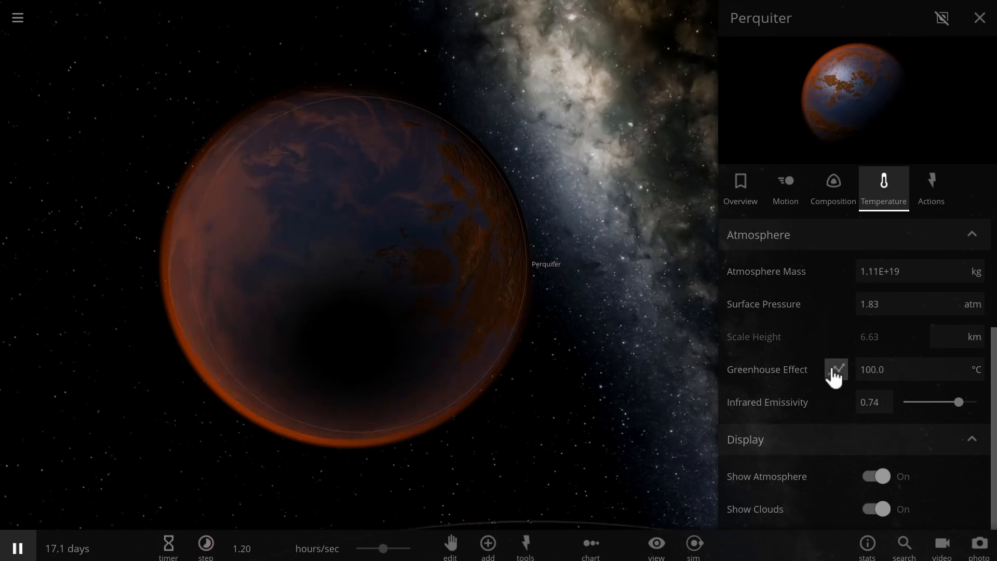
{"action": "left_click", "coordinate": [832, 189]}
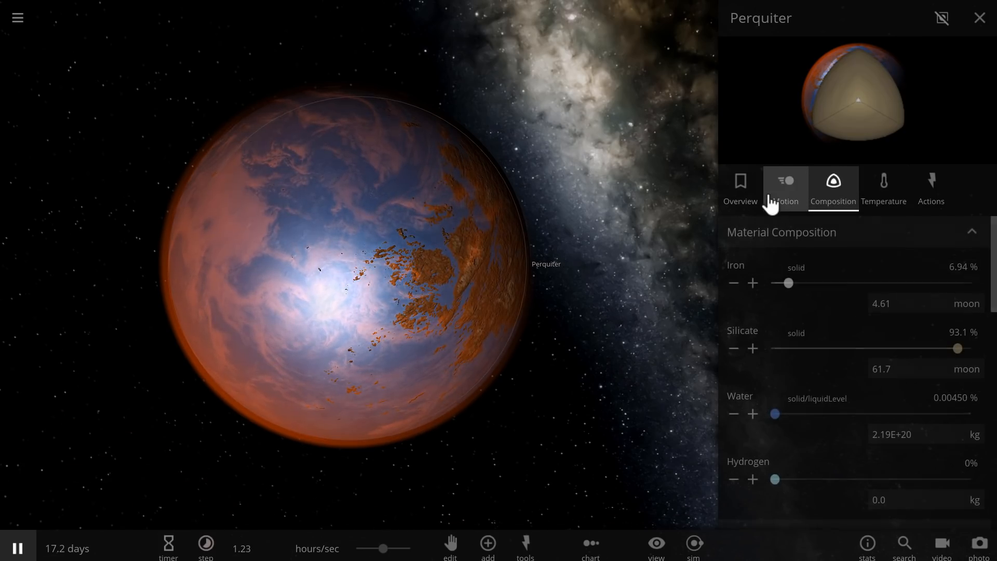
{"action": "left_click", "coordinate": [784, 188]}
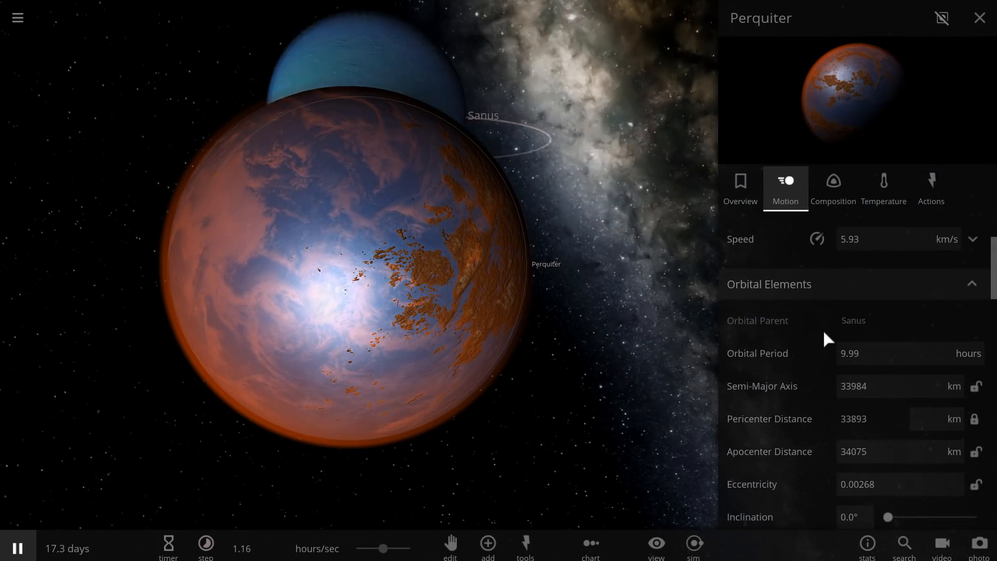
{"action": "scroll", "scroll_direction": "down", "scroll_amount": 3}
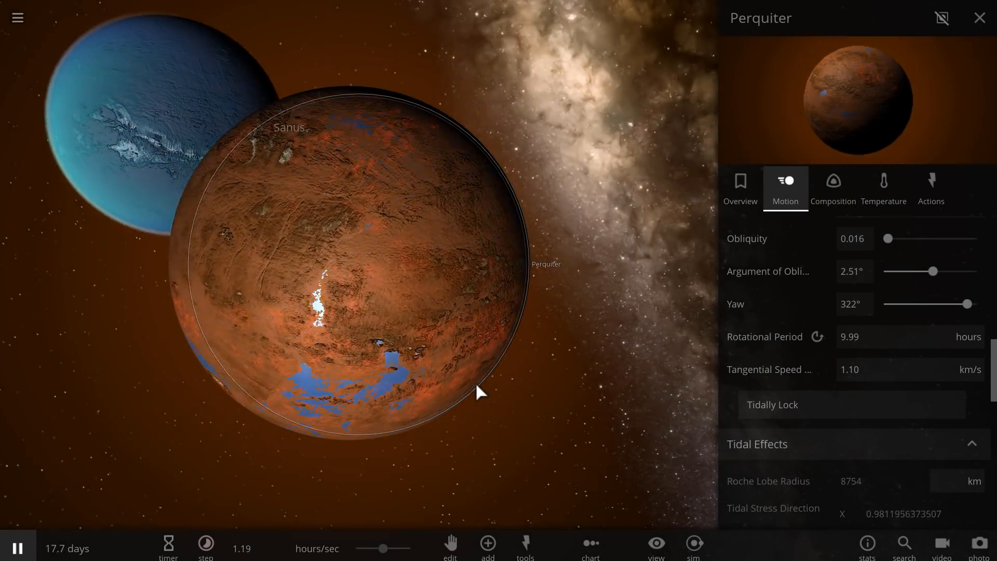
{"action": "left_click", "coordinate": [883, 188]}
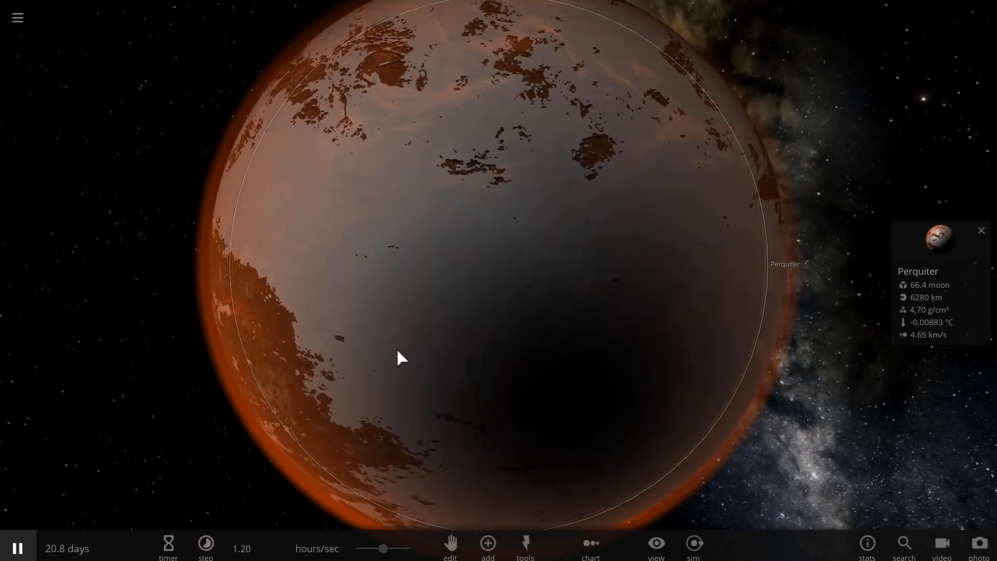
Set Perquiter's rotational period to 6.00 minutes in the Motion tab
{"action": "scroll", "scroll_direction": "down", "scroll_amount": 3}
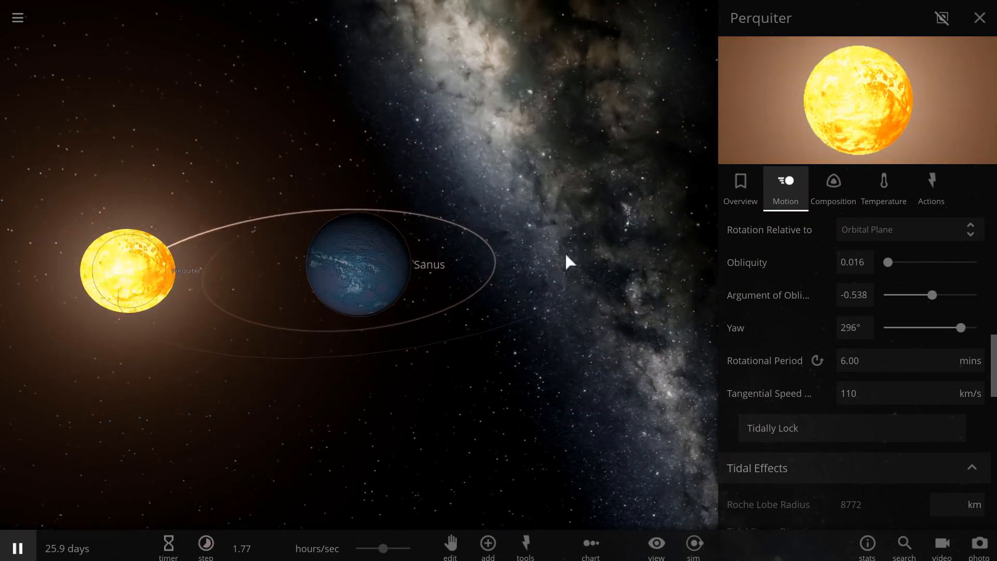
Read Perquiter's 4418 °C surface temperature and close its properties
{"action": "left_click", "coordinate": [882, 188]}
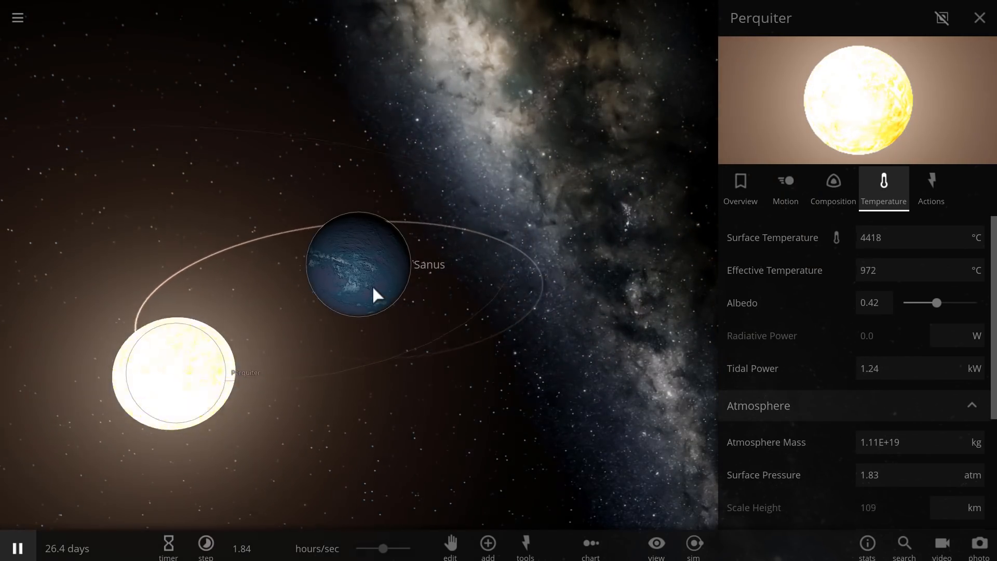
{"action": "left_click", "coordinate": [357, 262]}
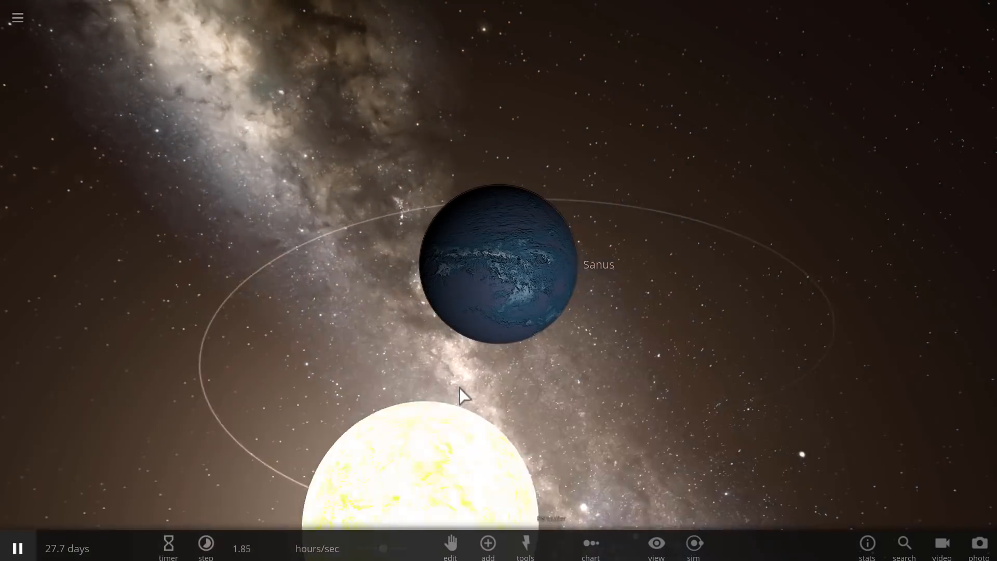
Select Sanus to show its summary (about 88–93 °C) while orbiting around it and Perquiter
{"action": "left_click_drag", "start_coordinate": [462, 394], "coordinate": [483, 330]}
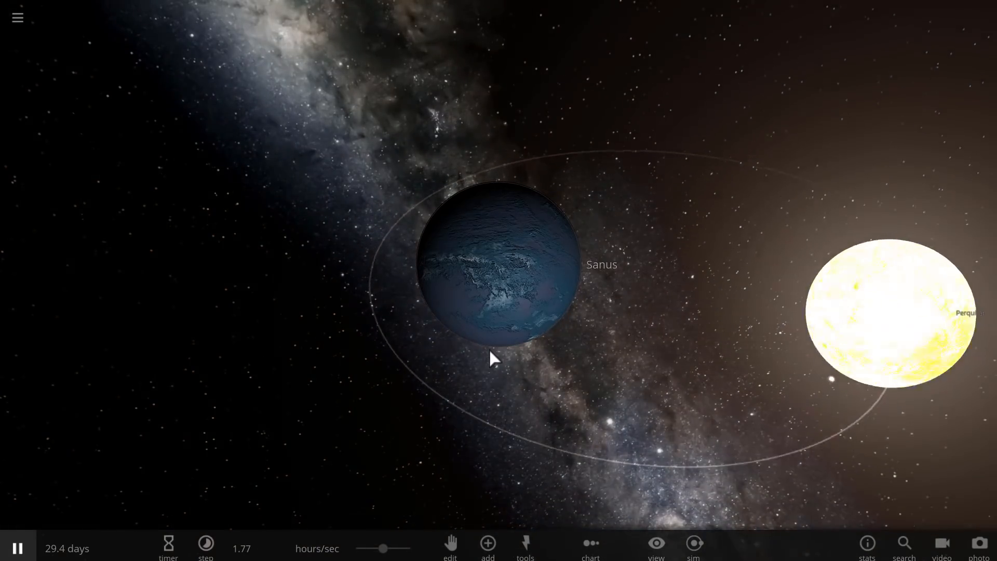
{"action": "left_click_drag", "start_coordinate": [494, 359], "coordinate": [515, 346]}
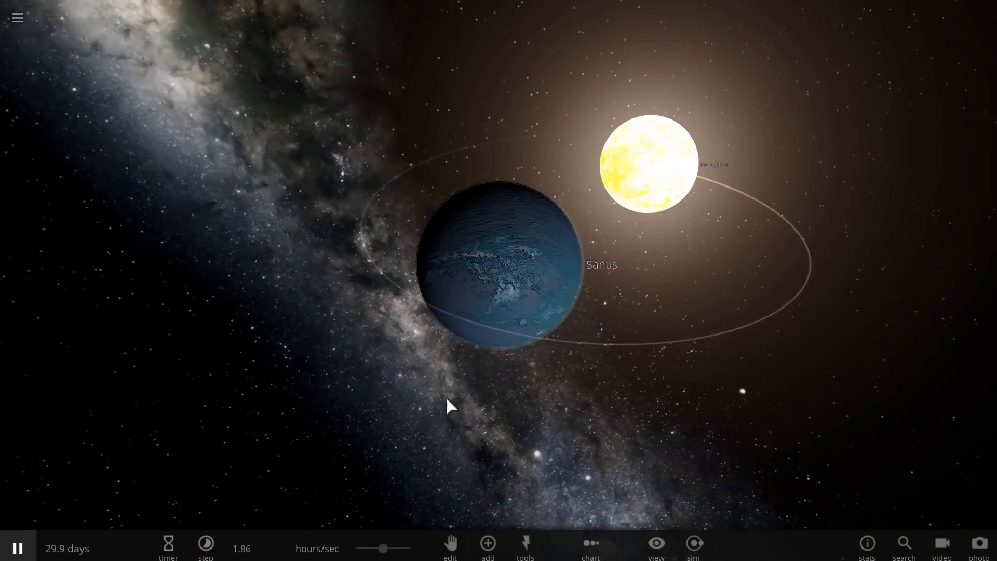
{"action": "left_click", "coordinate": [499, 263]}
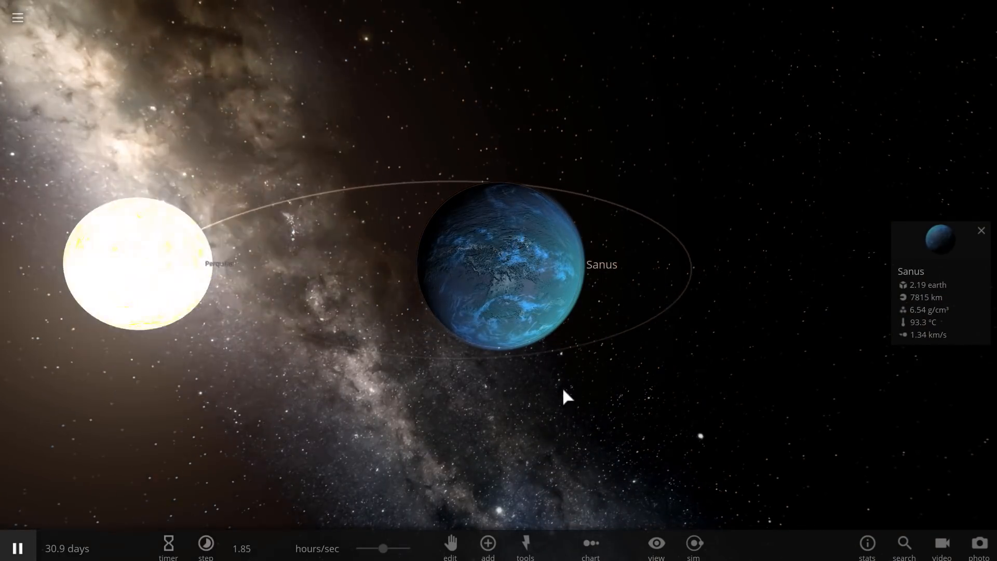
{"action": "left_click_drag", "start_coordinate": [566, 396], "coordinate": [521, 326]}
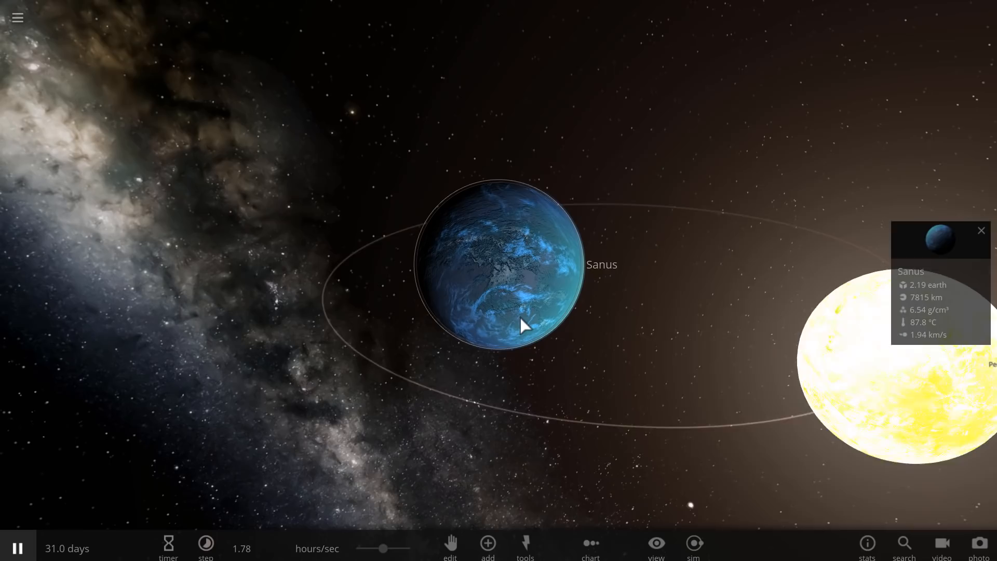